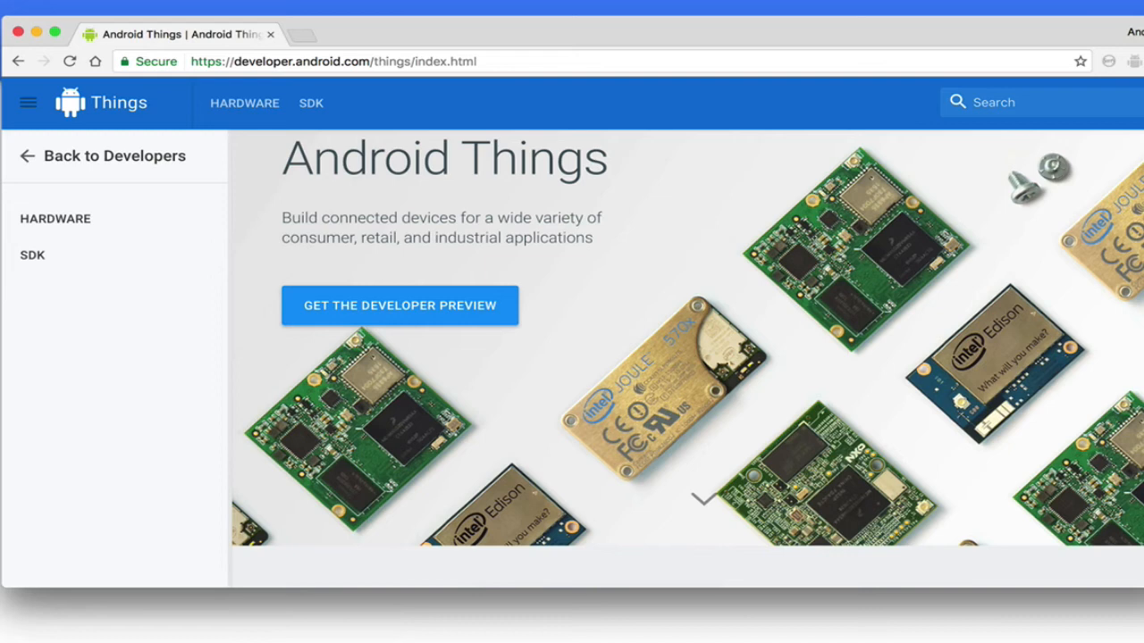
# Scroll the overview page down to the 'The ease and power of Android' section
pyautogui.scroll(-3)
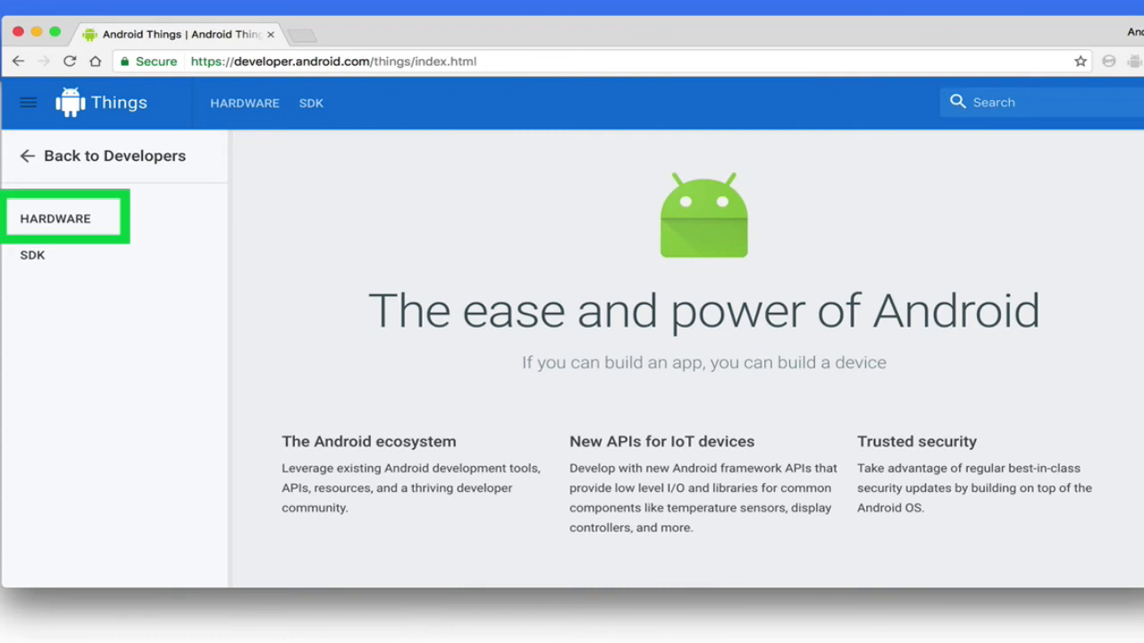
# Visit the Hardware section, then the SDK docs ending on the User-Space Drivers page
pyautogui.click(32, 253)
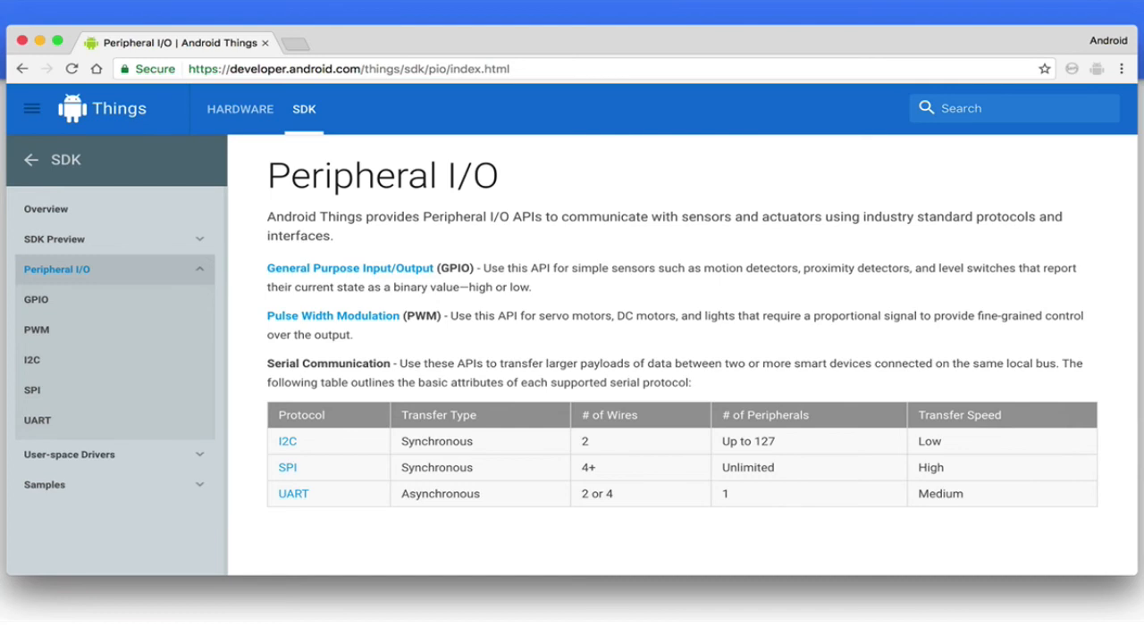
pyautogui.click(70, 454)
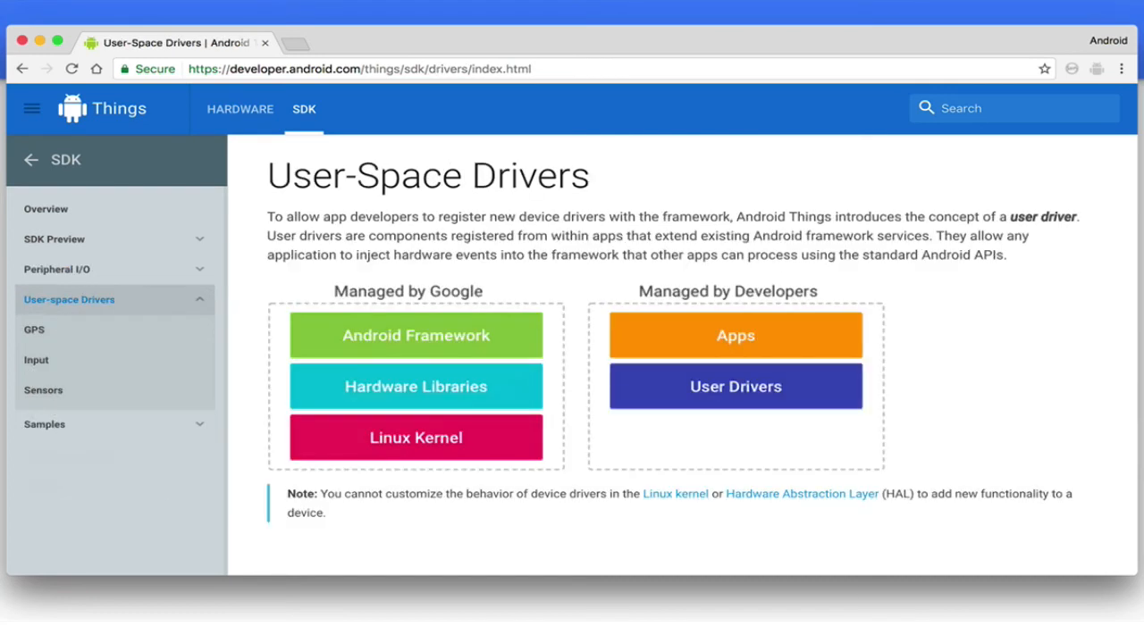